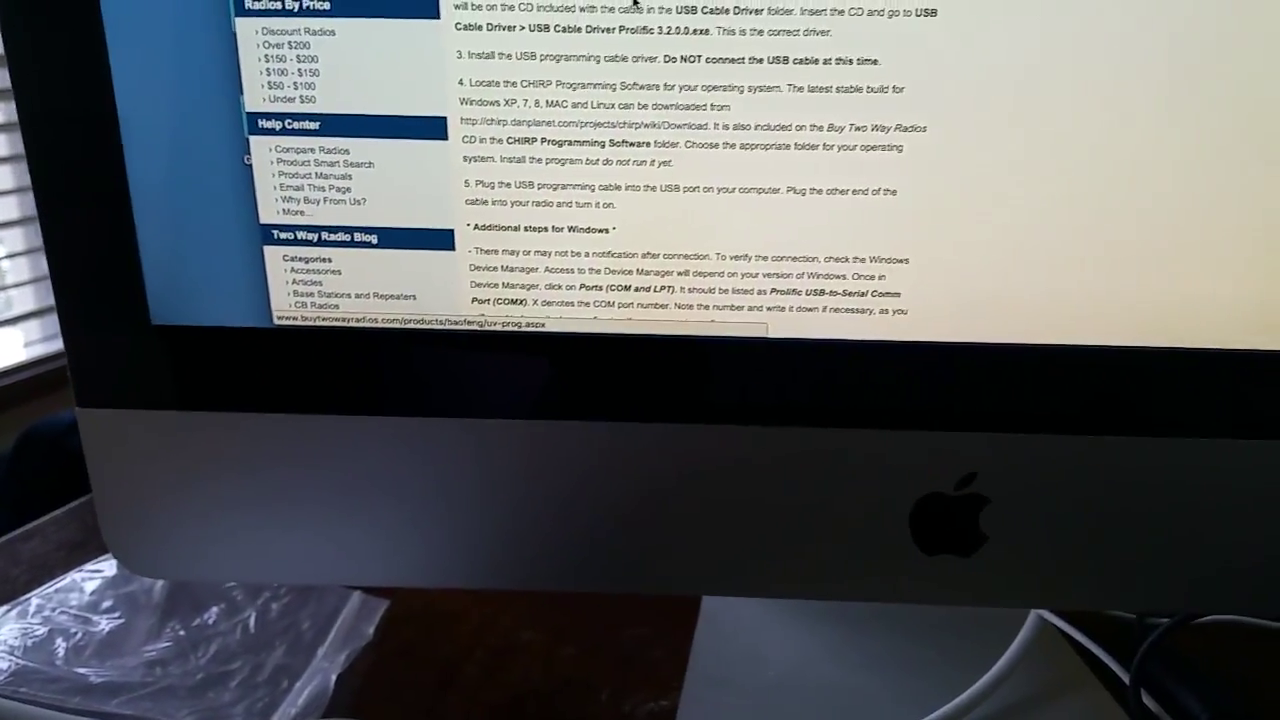
pyautogui.scroll(3)
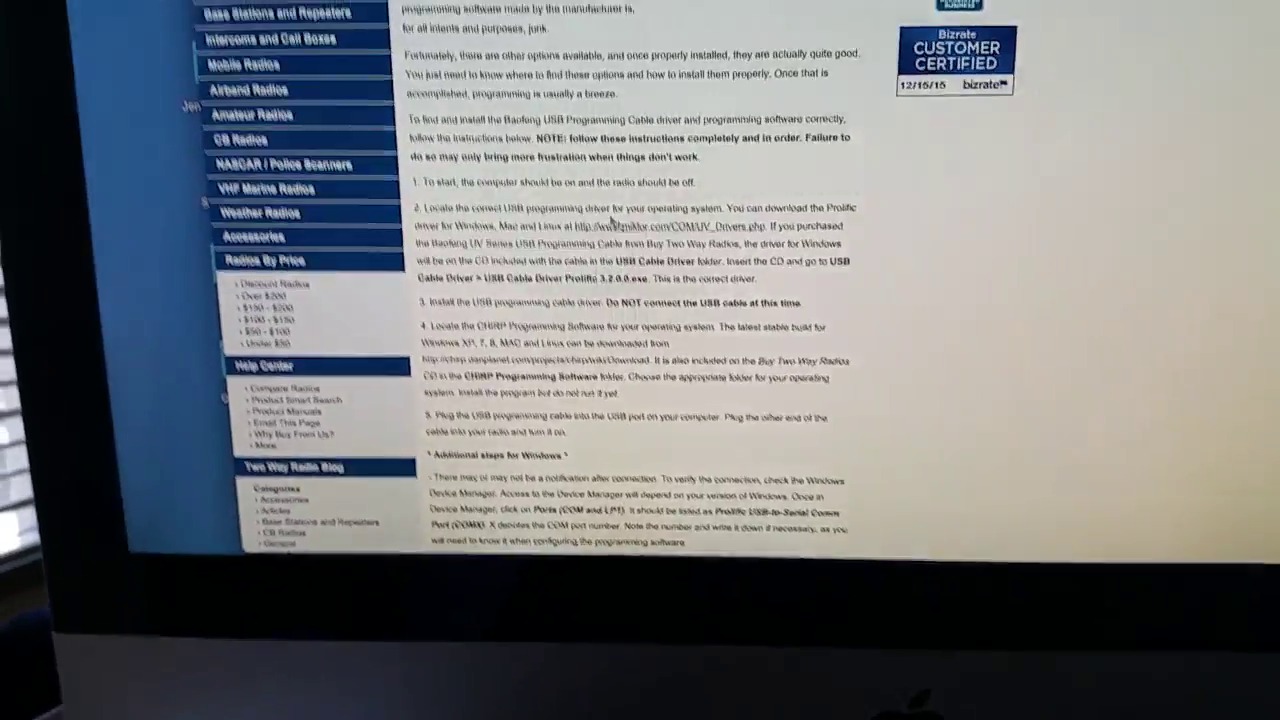
pyautogui.scroll(3)
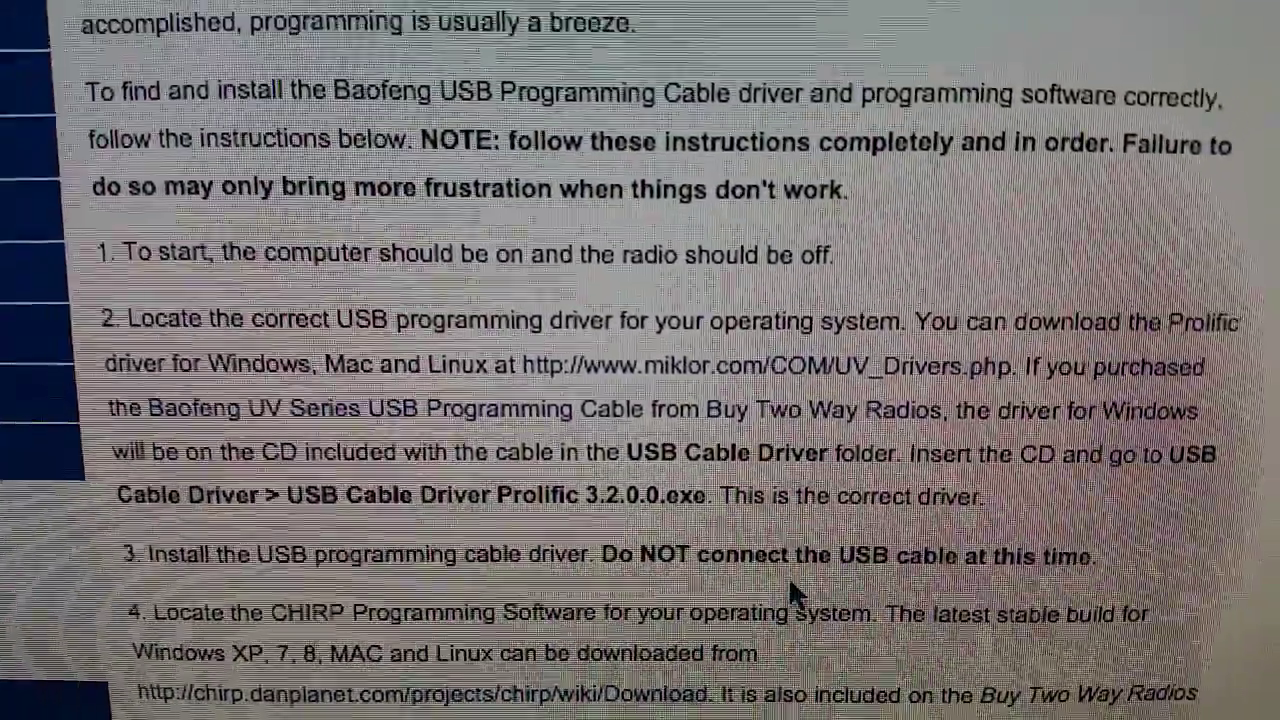
pyautogui.scroll(-3)
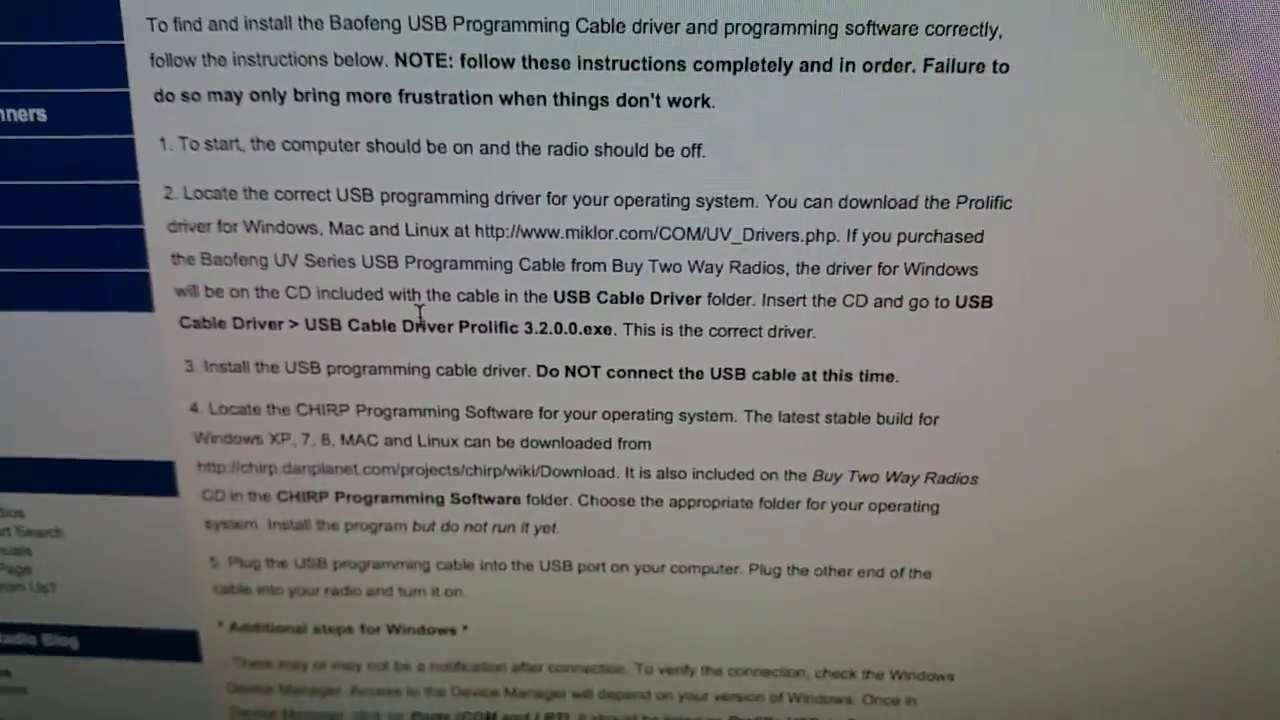
pyautogui.scroll(-3)
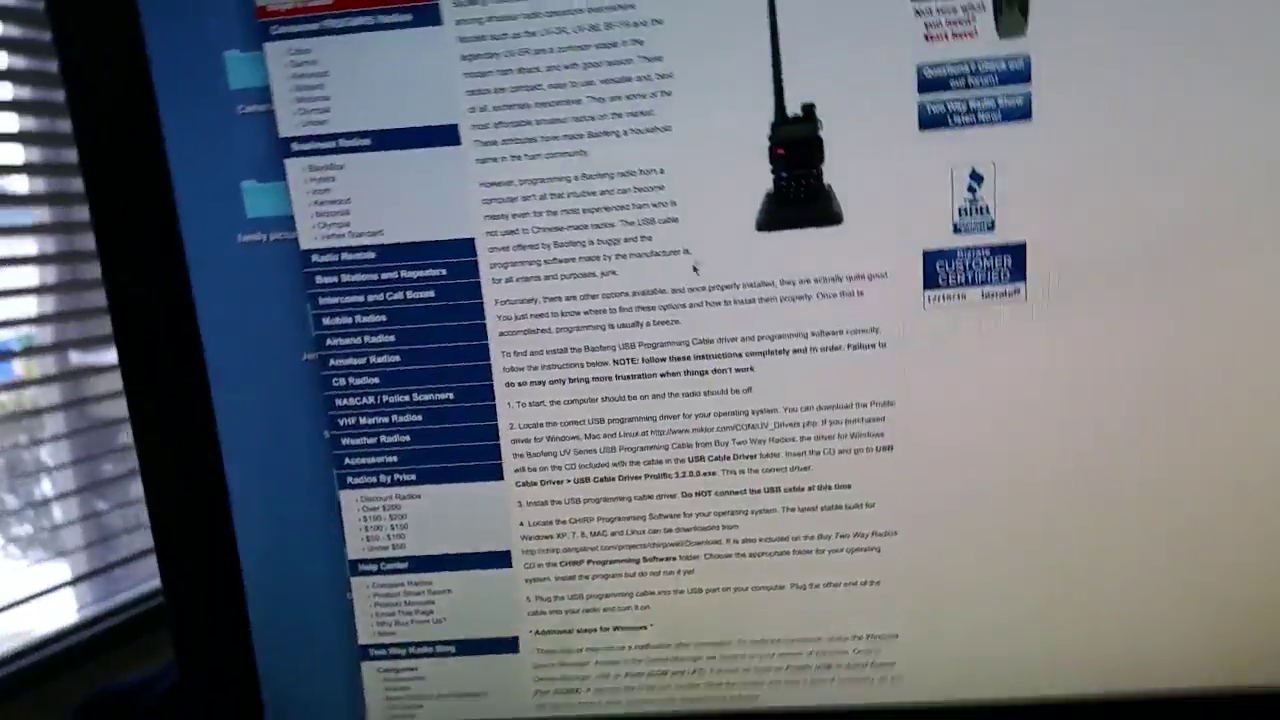
pyautogui.scroll(-3)
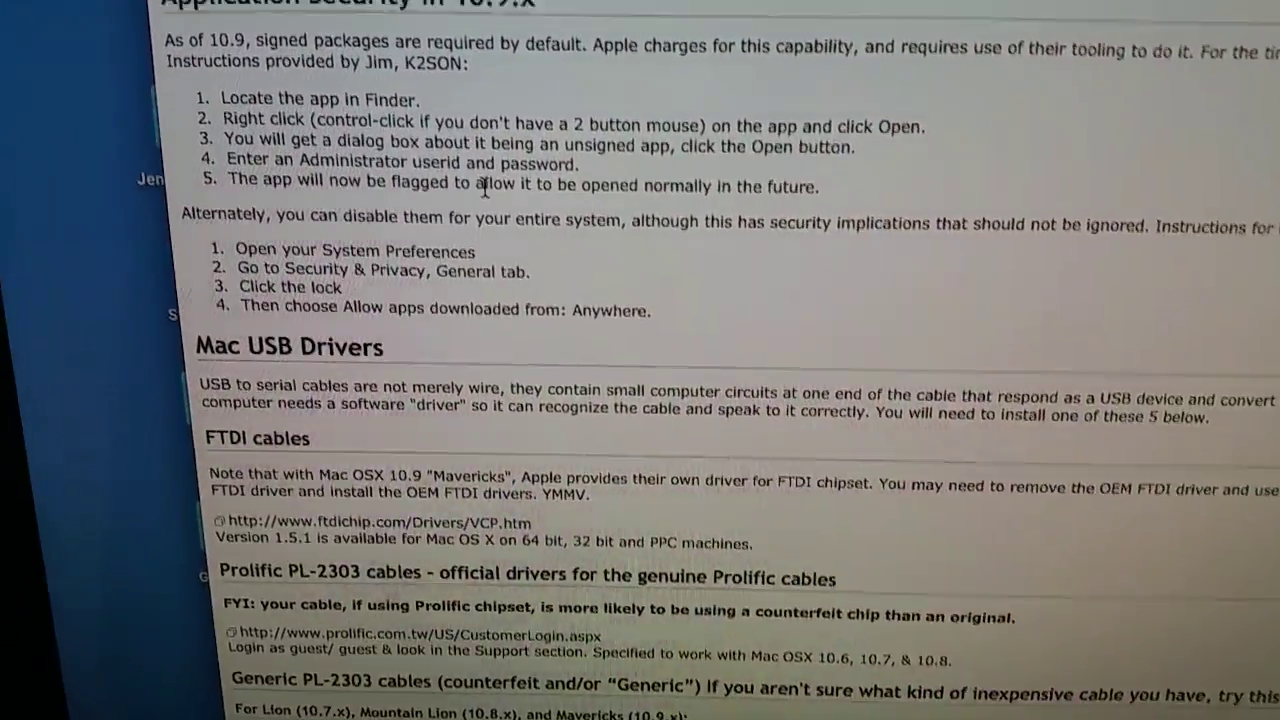
pyautogui.scroll(3)
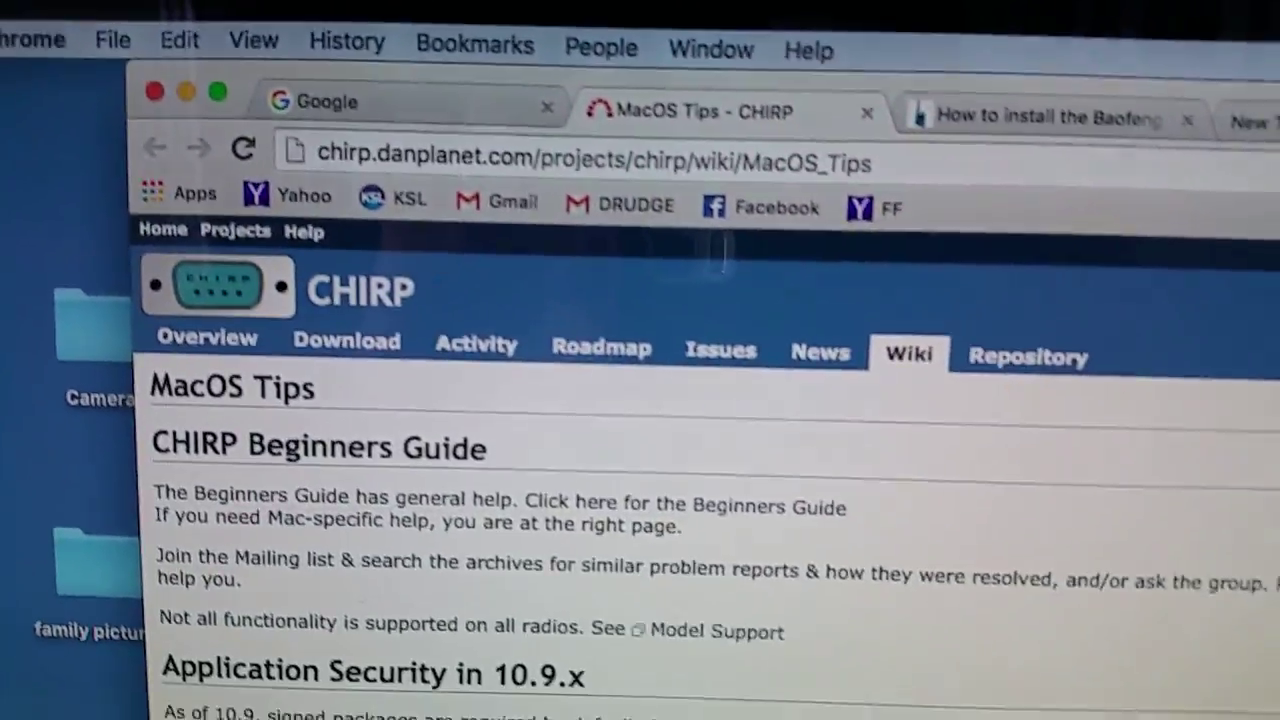
pyautogui.scroll(-3)
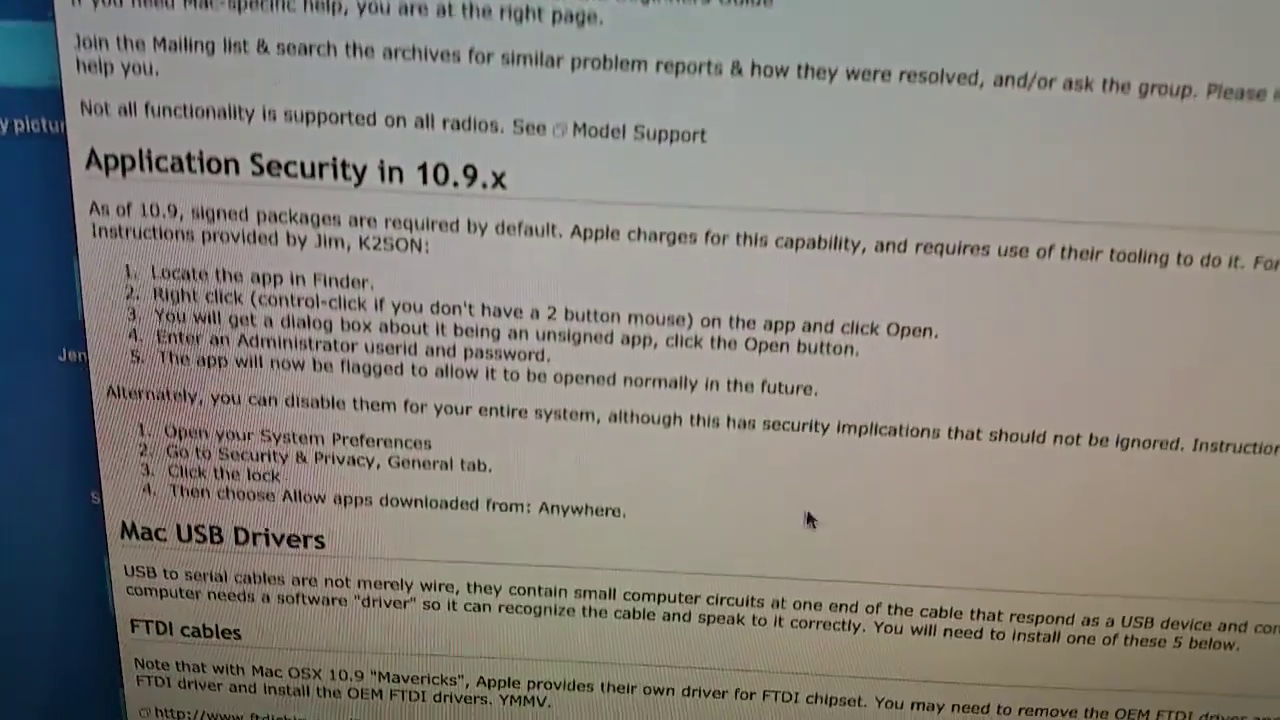
pyautogui.scroll(-3)
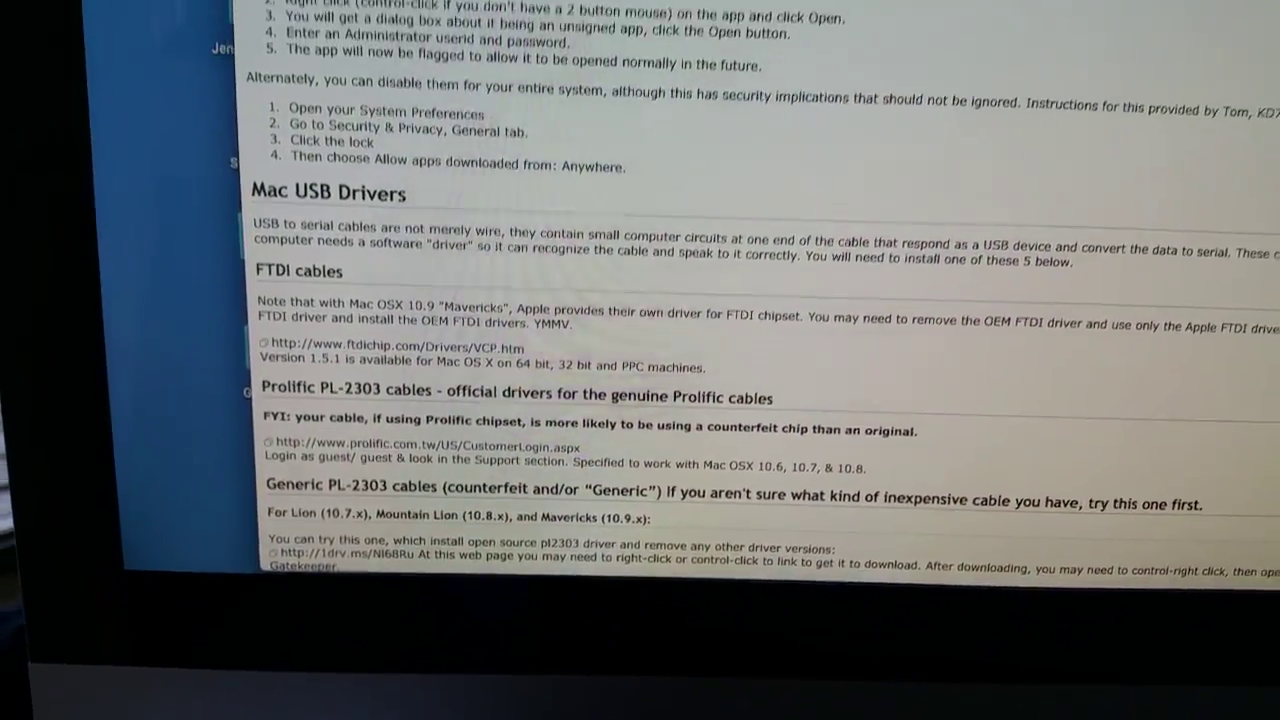
pyautogui.scroll(3)
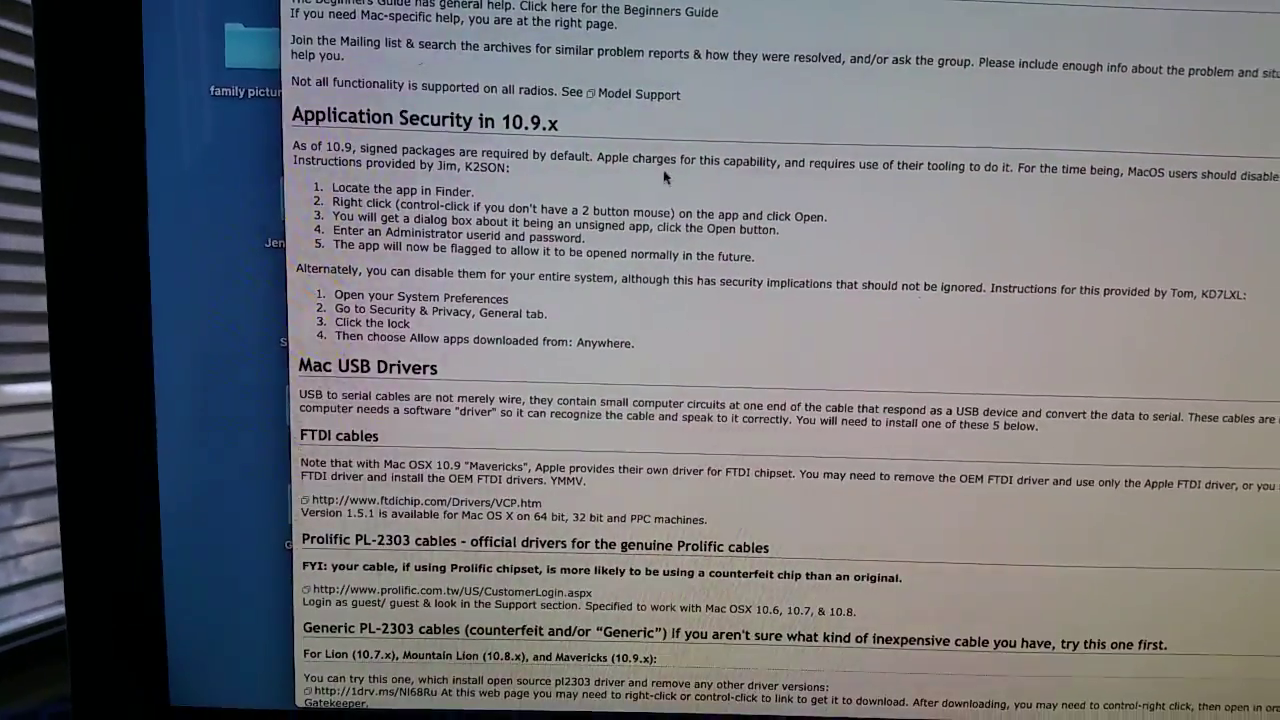
pyautogui.scroll(-3)
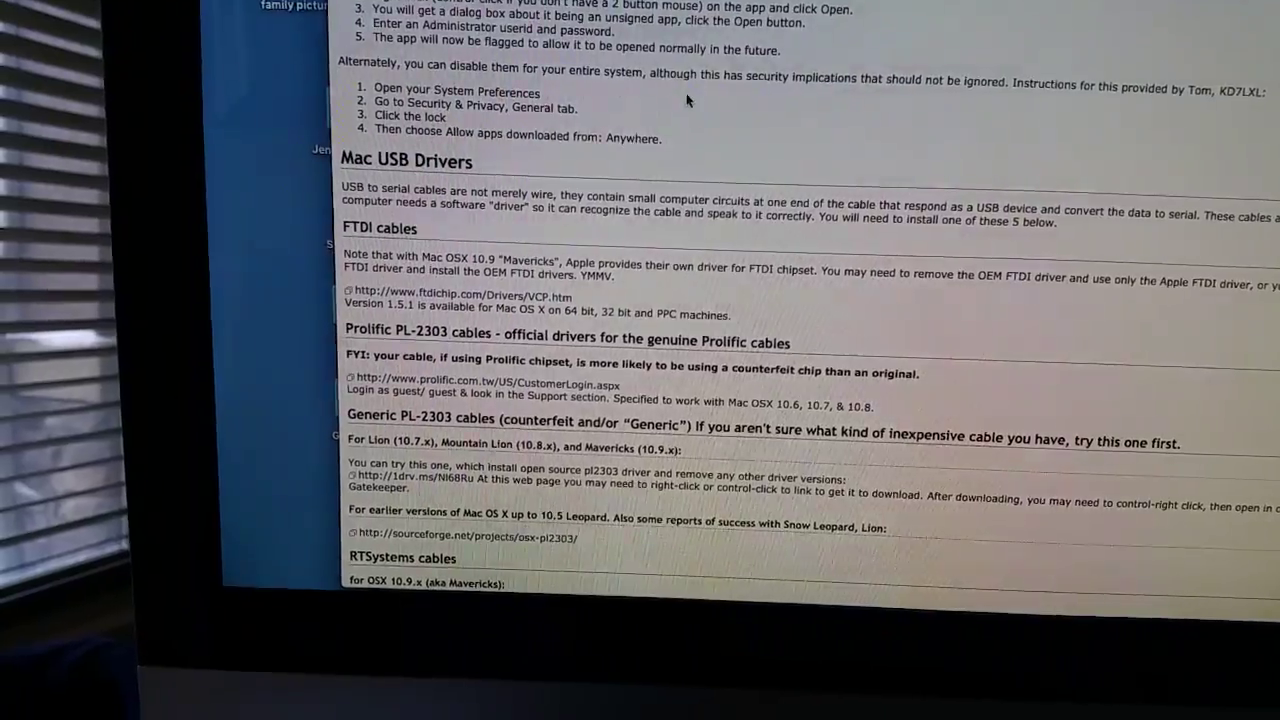
pyautogui.scroll(-3)
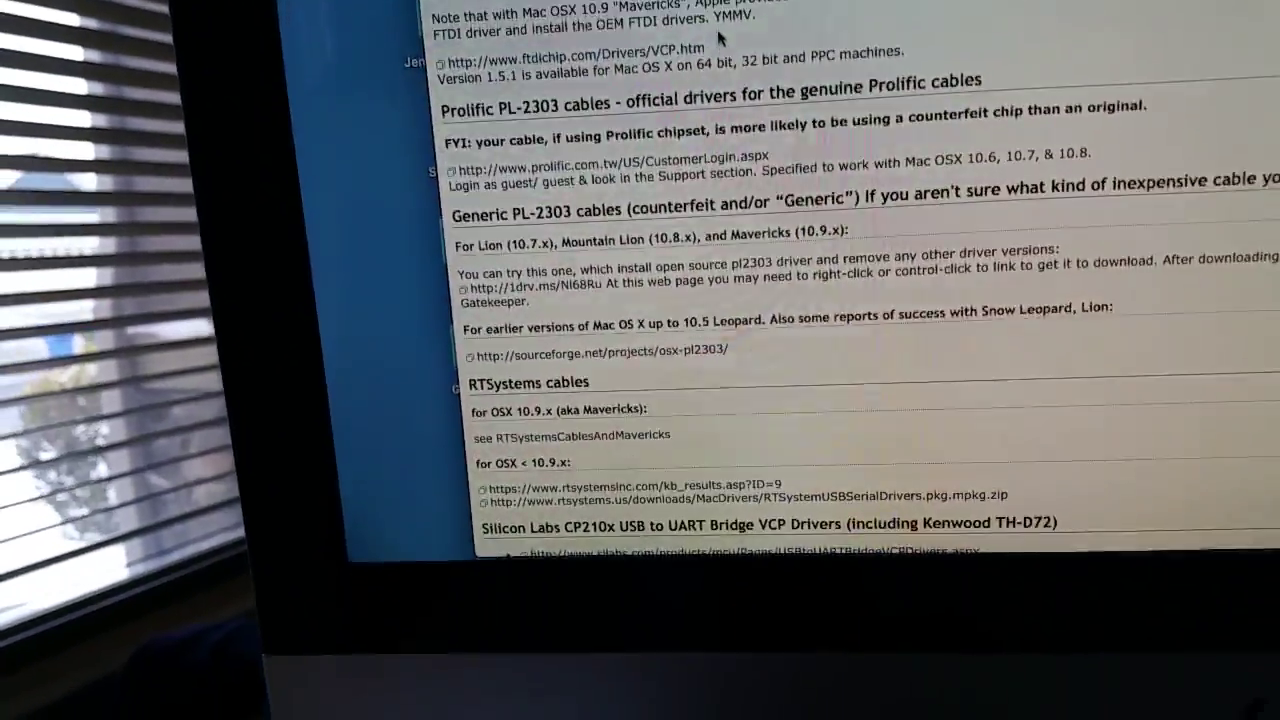
pyautogui.scroll(3)
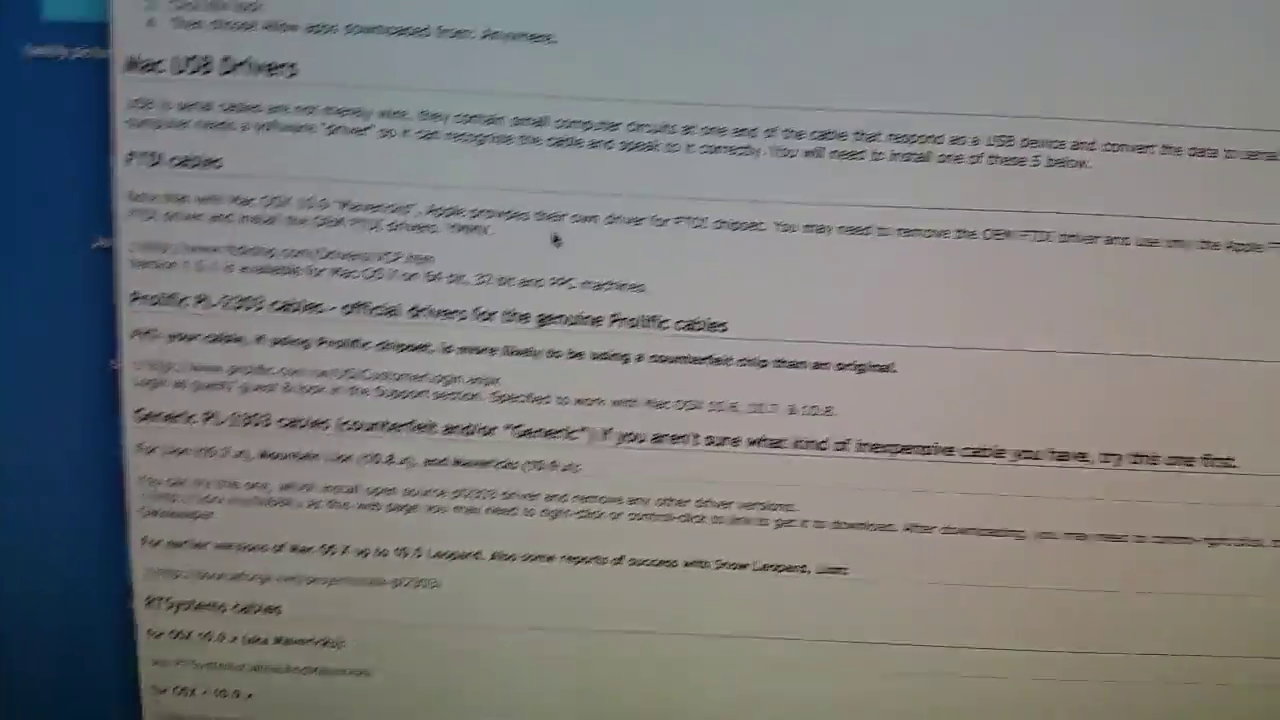
pyautogui.scroll(-3)
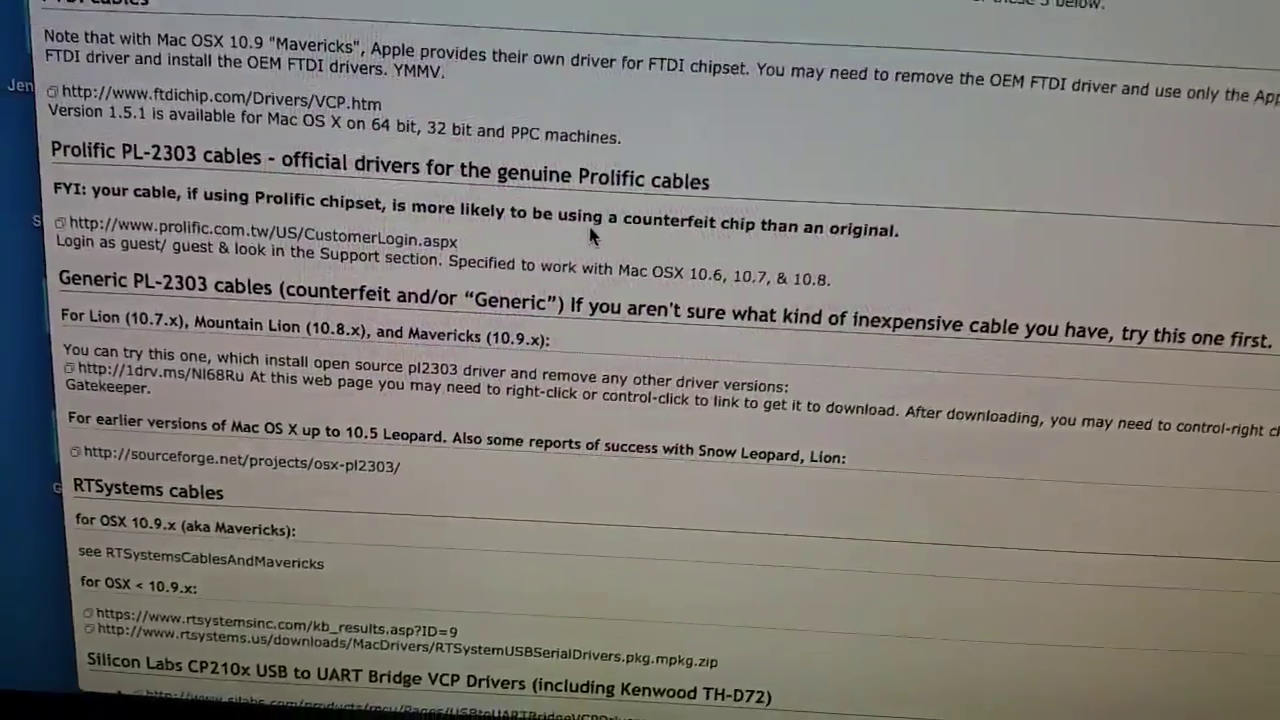
pyautogui.scroll(3)
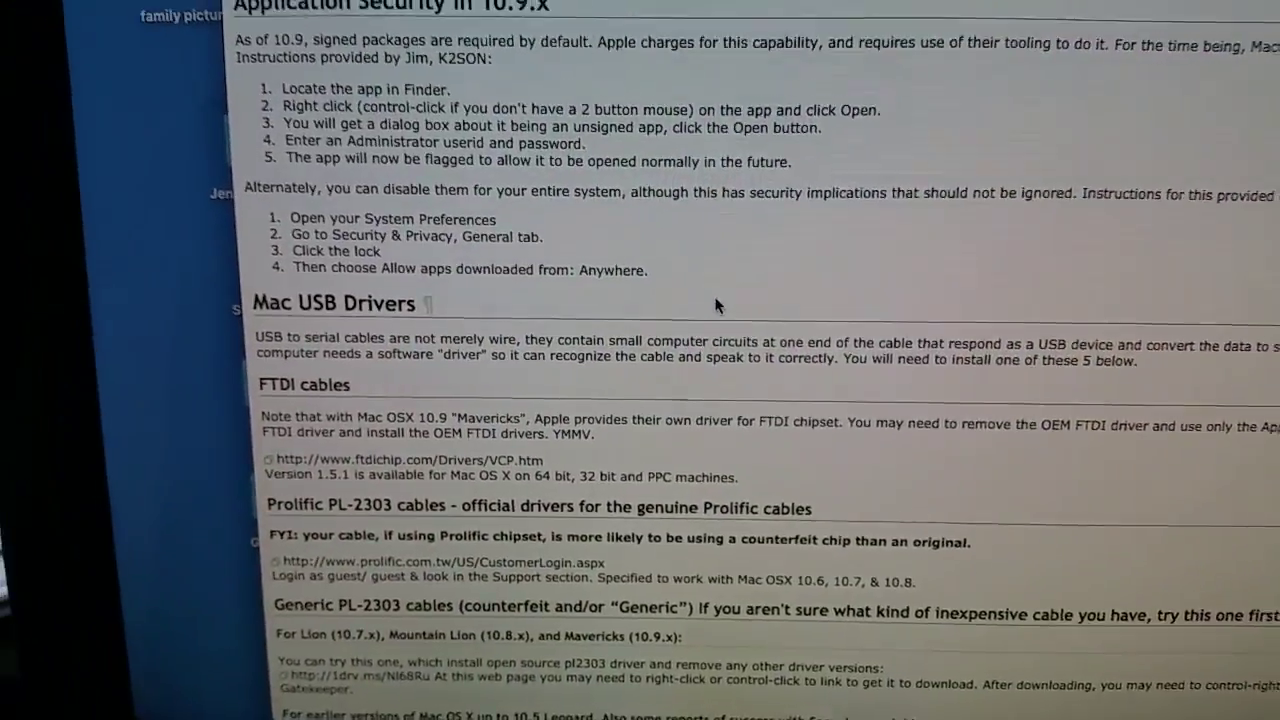
pyautogui.scroll(-3)
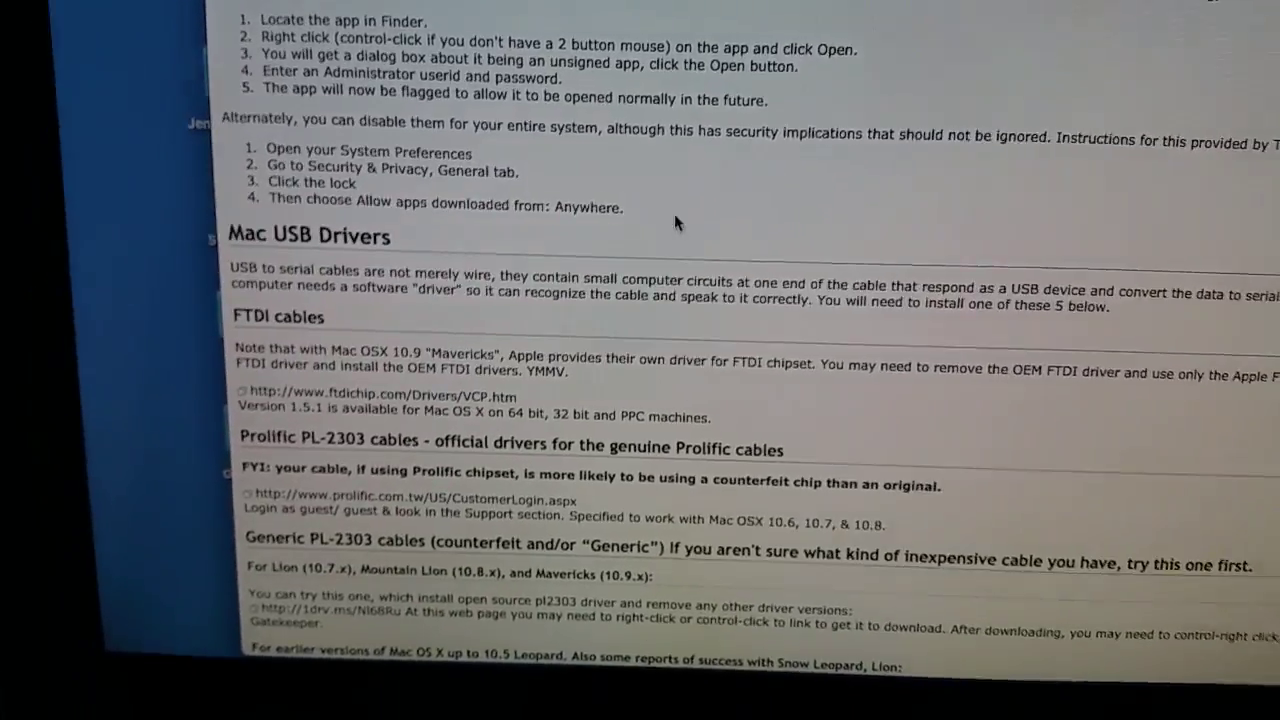
pyautogui.scroll(3)
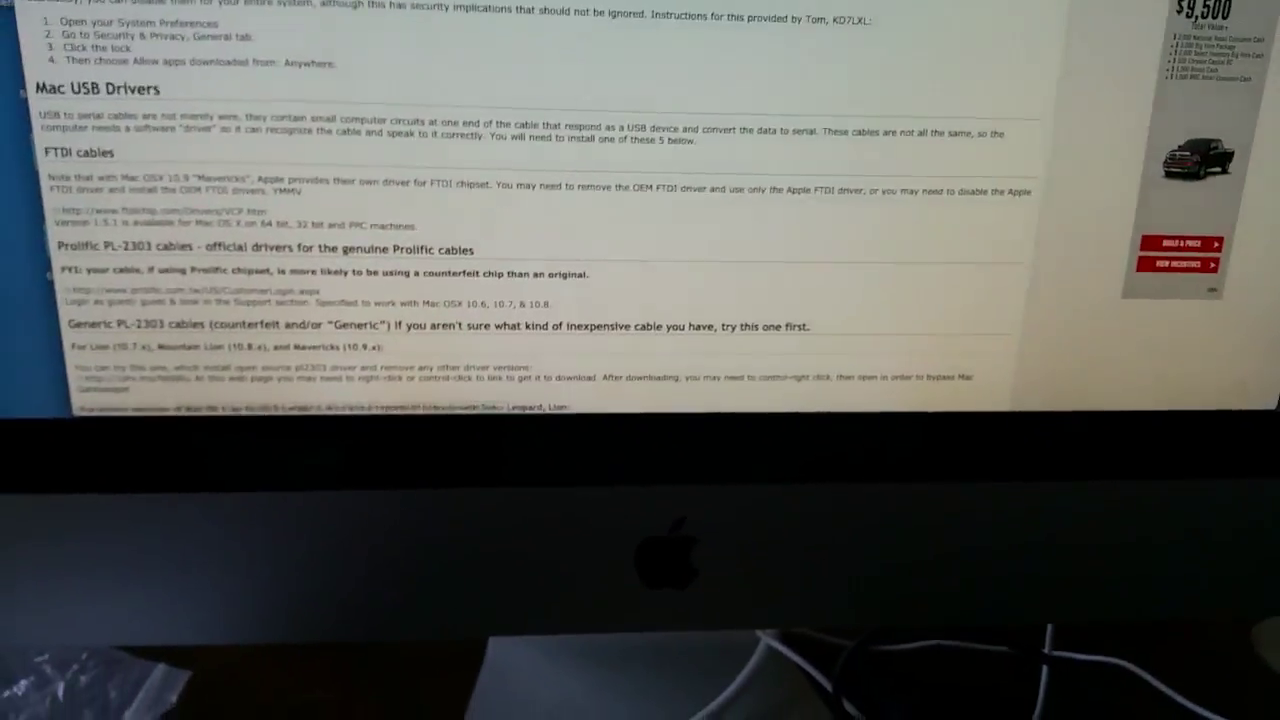
pyautogui.scroll(3)
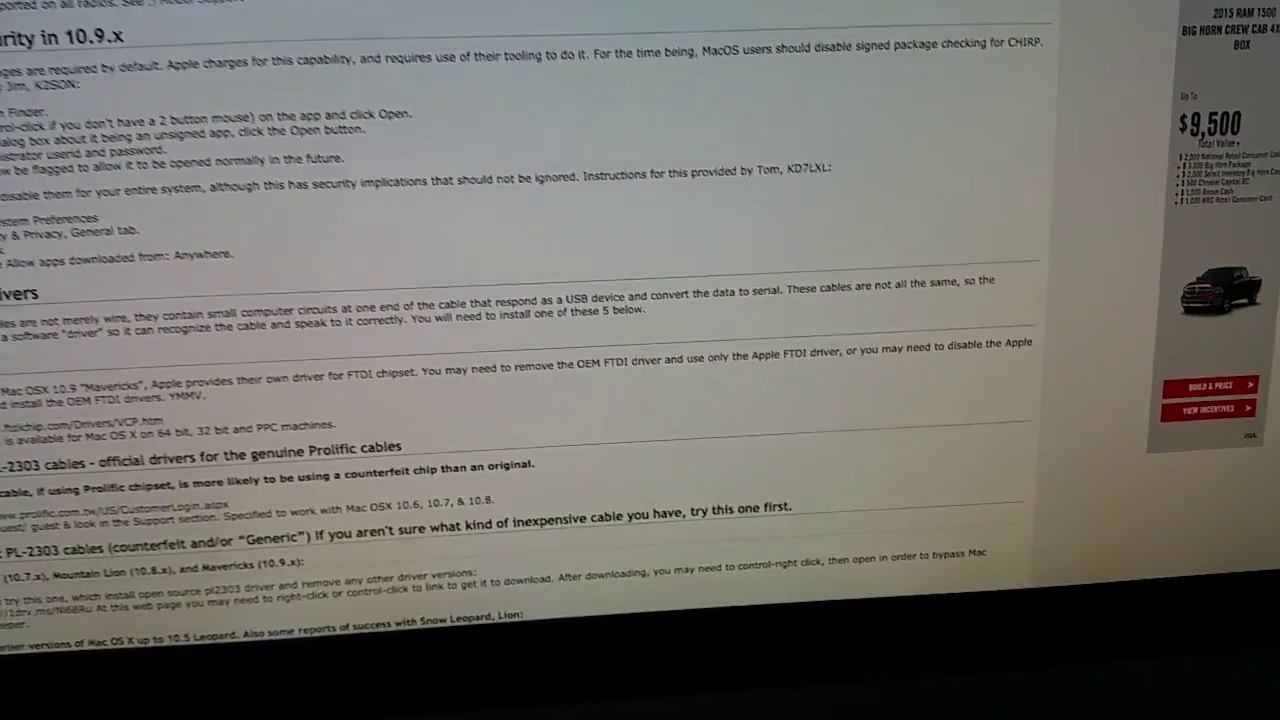